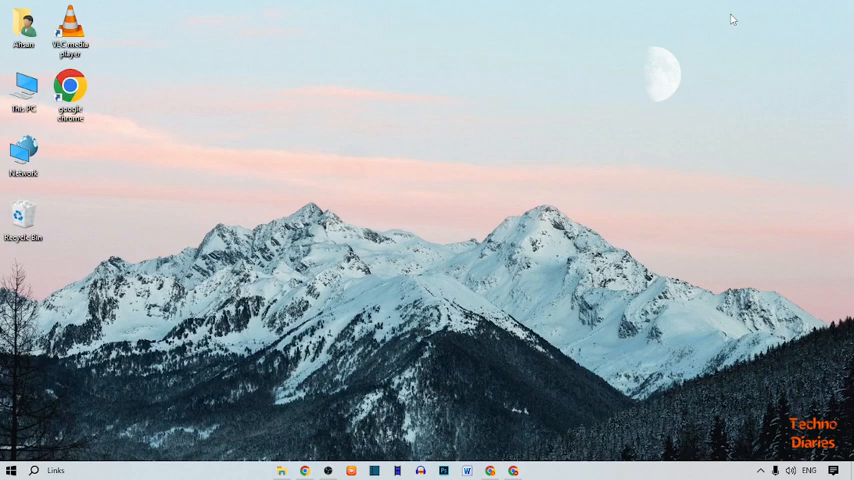
mouse_move(706, 29)
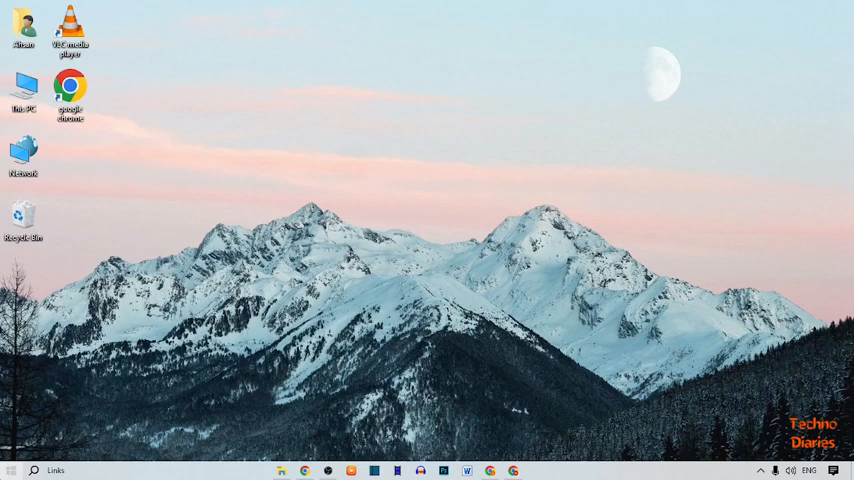
Step: Open the Run dialog from the Start button's quick-access menu
right_click(11, 470)
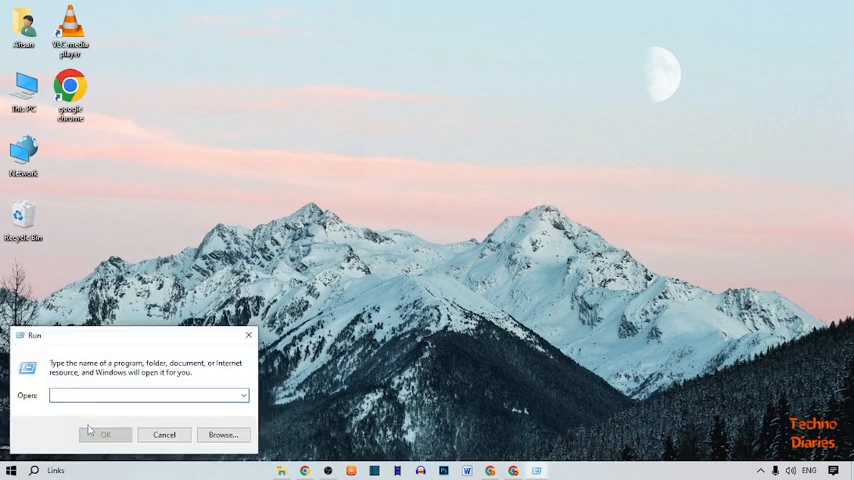
Step: Run the main.cpl command to launch Mouse Properties
type("ms")
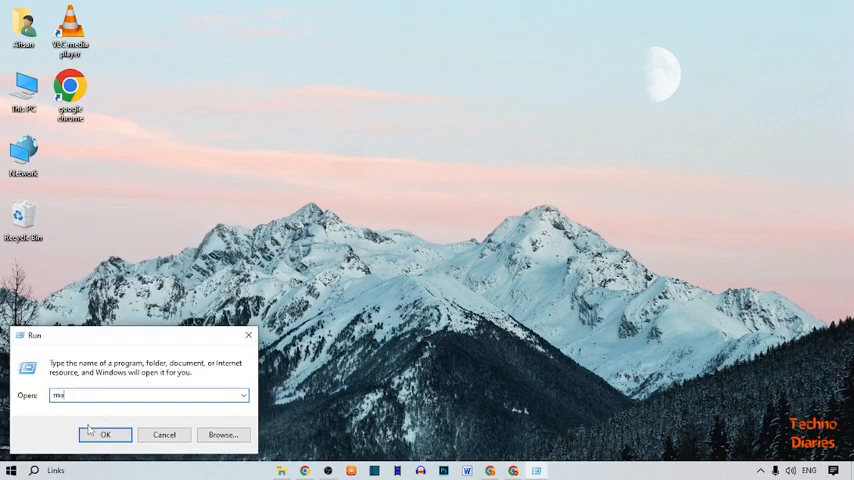
type("ain.cpl")
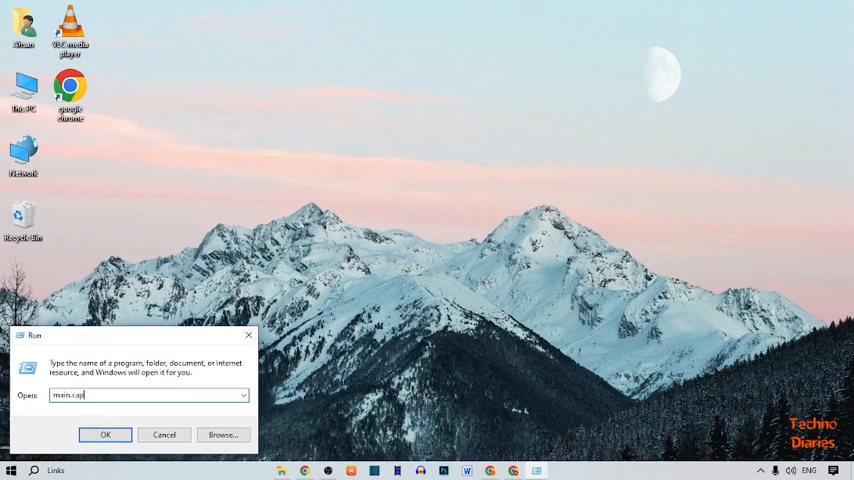
type("/")
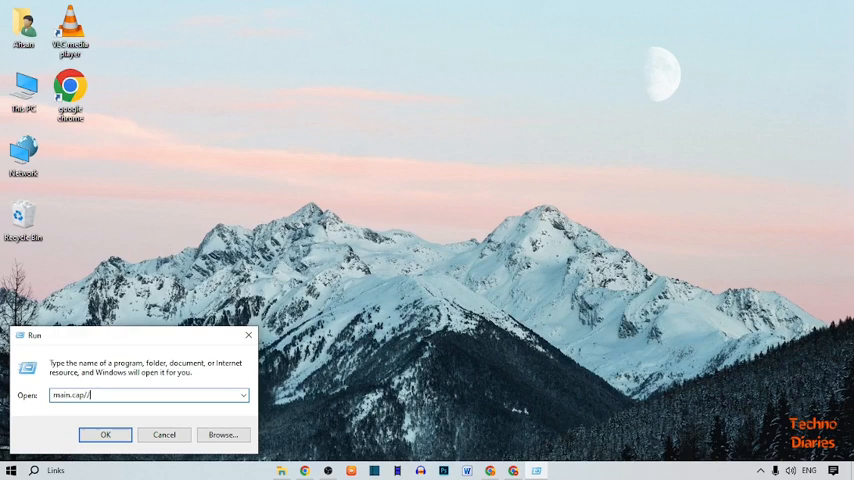
key("BackSpace")
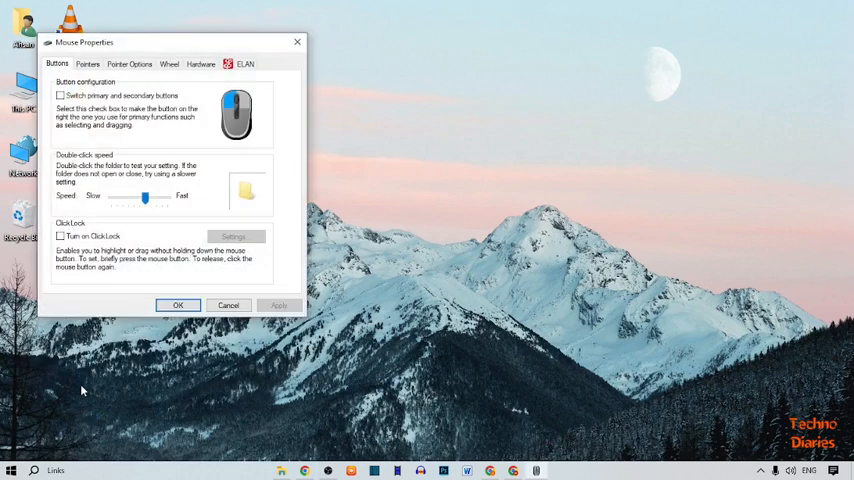
mouse_move(121, 285)
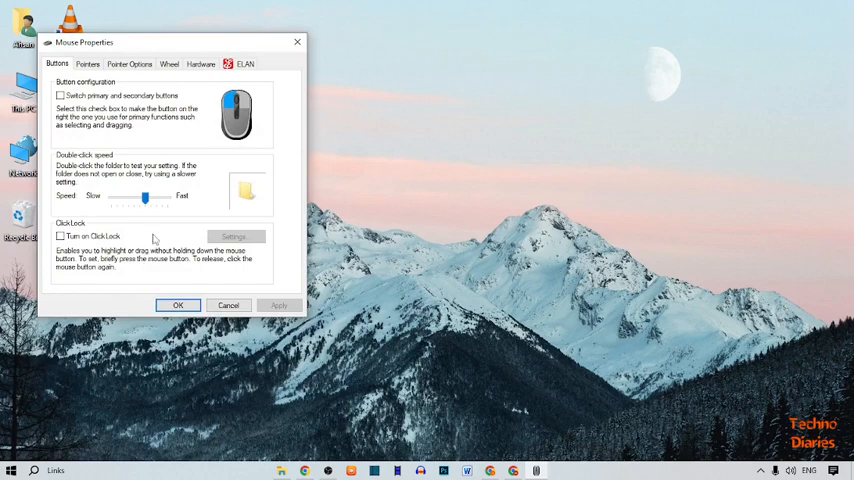
mouse_move(165, 191)
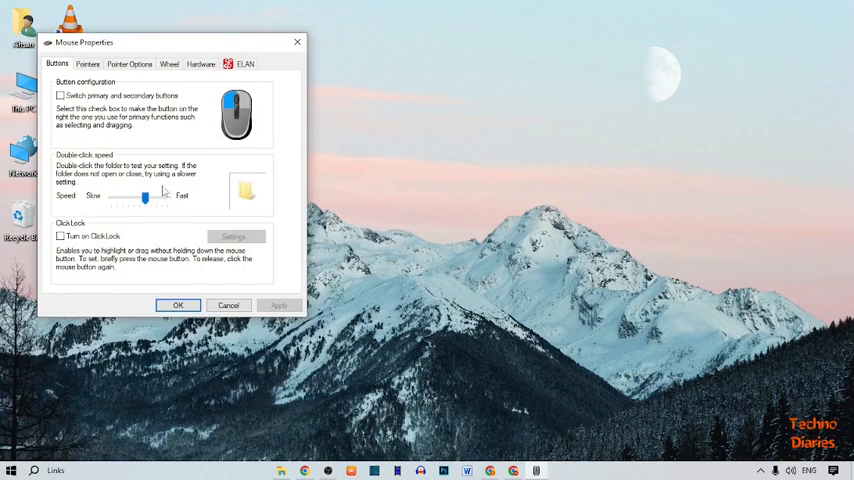
Step: Drag the Mouse Properties window toward the centre of the screen
left_click_drag(84, 42, 226, 61)
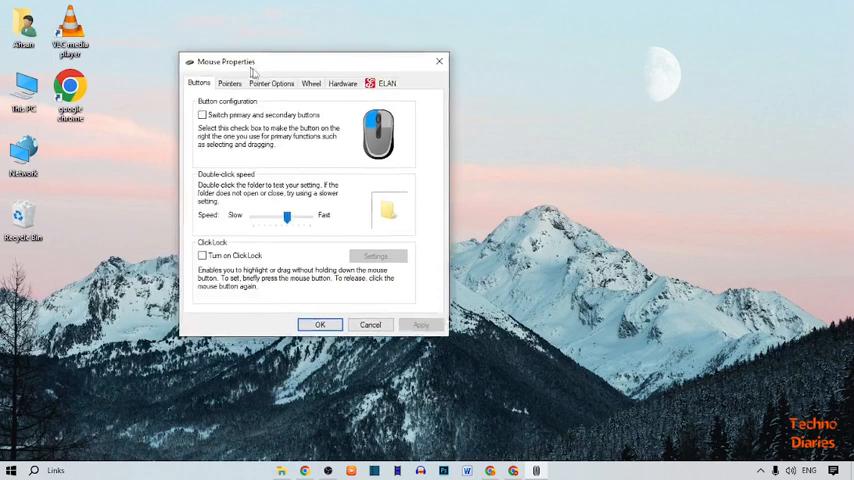
left_click_drag(225, 61, 248, 66)
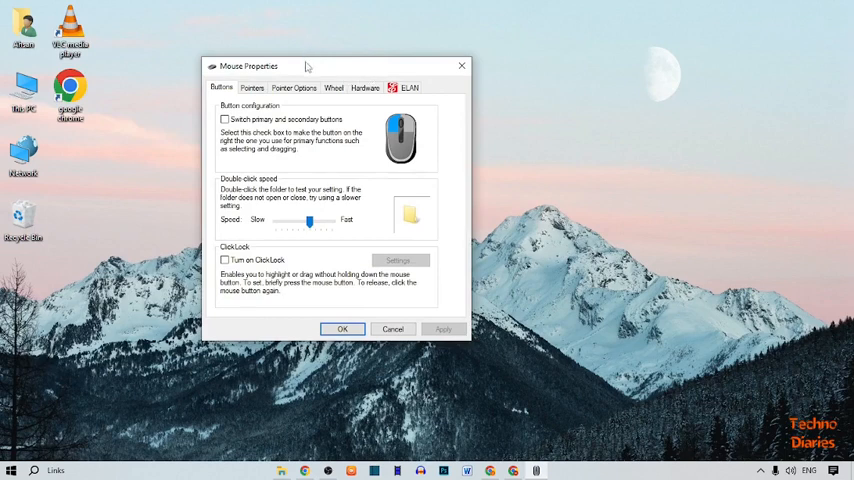
mouse_move(318, 62)
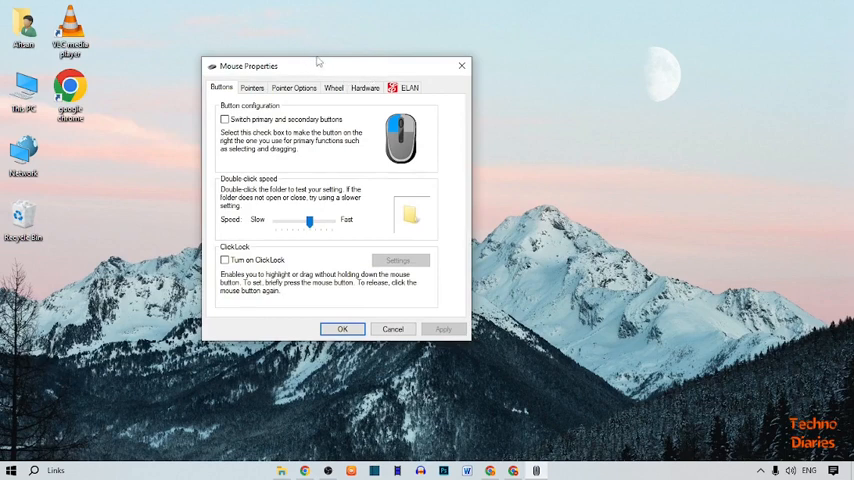
Step: Uncheck 'Hide pointer while typing' on Pointer Options and confirm with OK
left_click(293, 88)
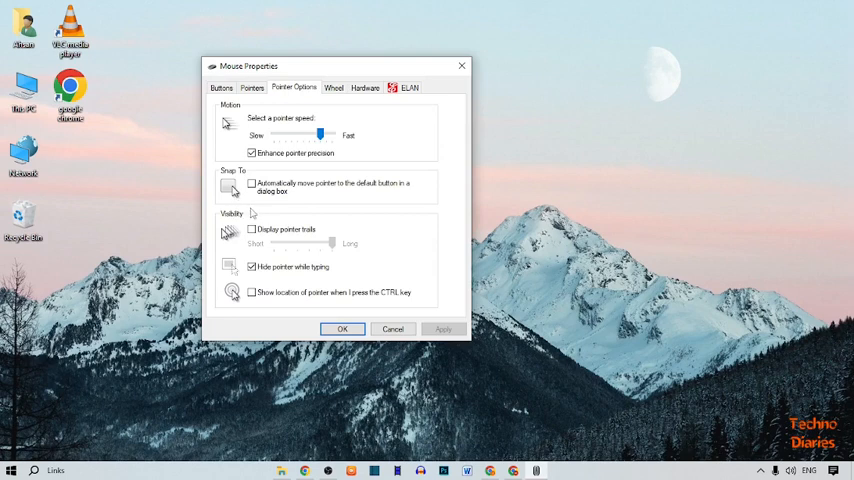
mouse_move(272, 285)
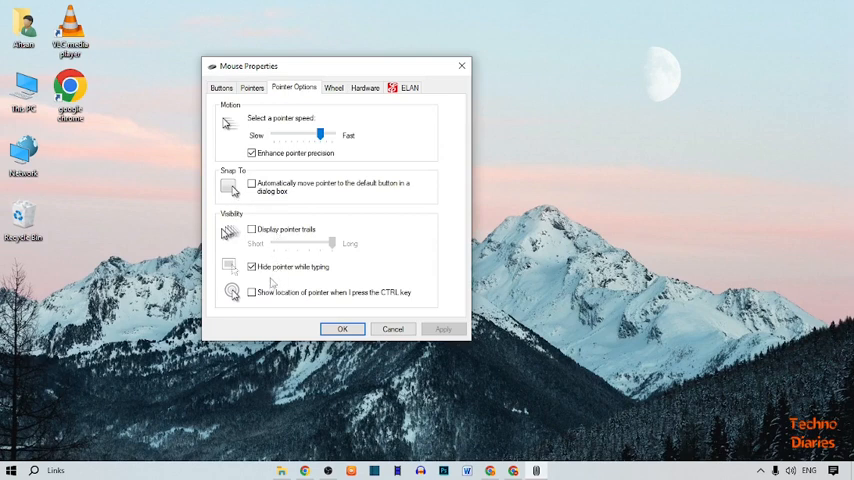
left_click(251, 267)
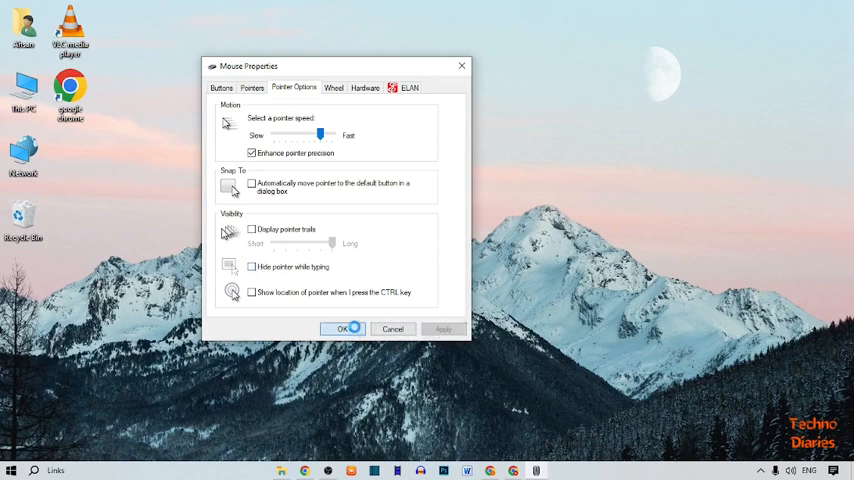
left_click(343, 328)
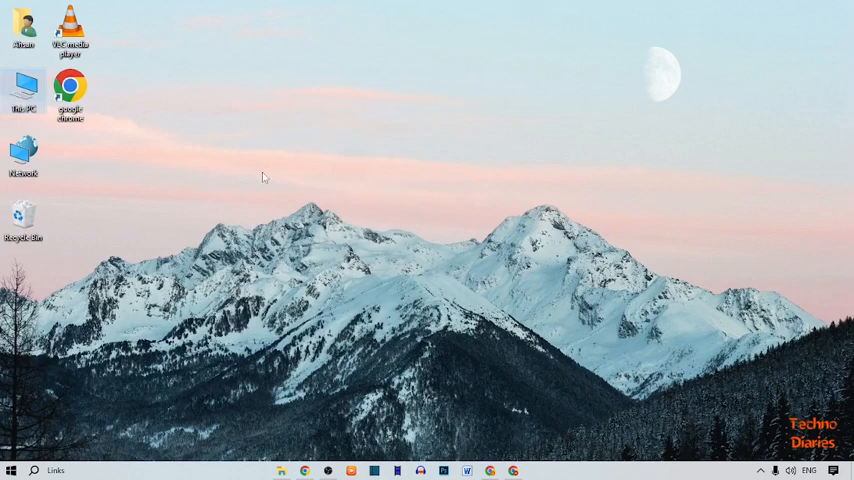
mouse_move(595, 306)
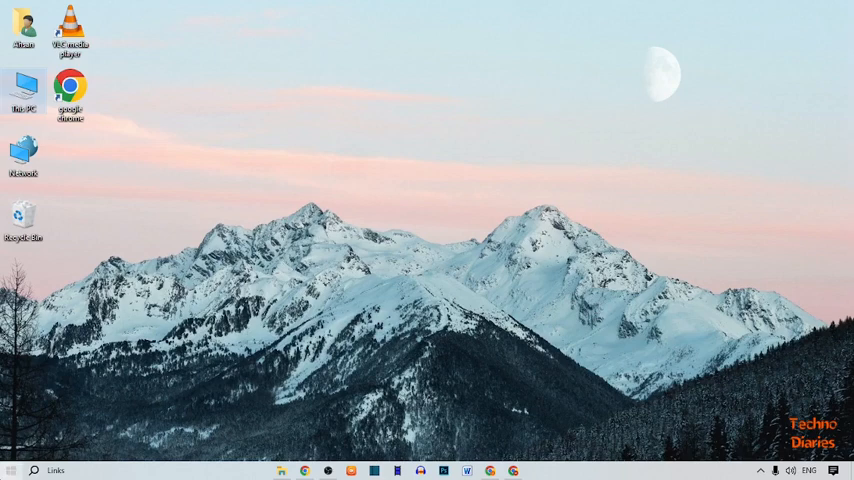
Step: Reopen Mouse Properties via Run from the Start button's quick-access menu
right_click(13, 470)
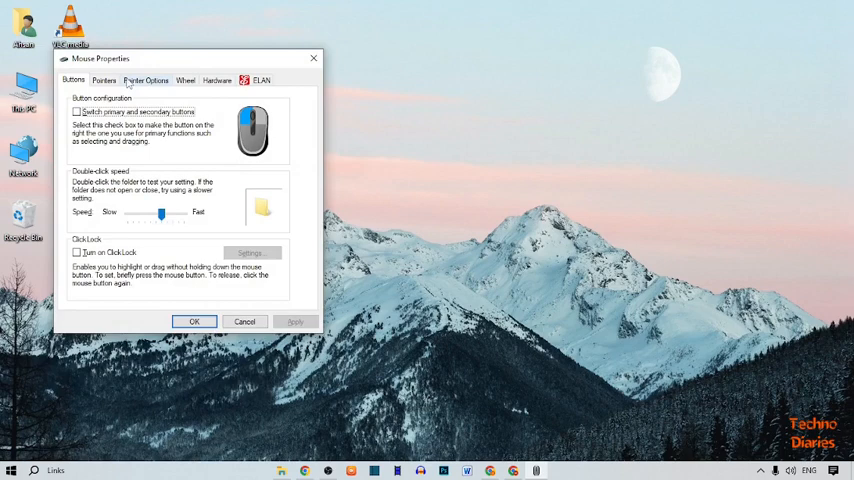
Step: On Pointer Options, check 'Hide pointer while typing' and lower pointer speed toward Slow
left_click(145, 80)
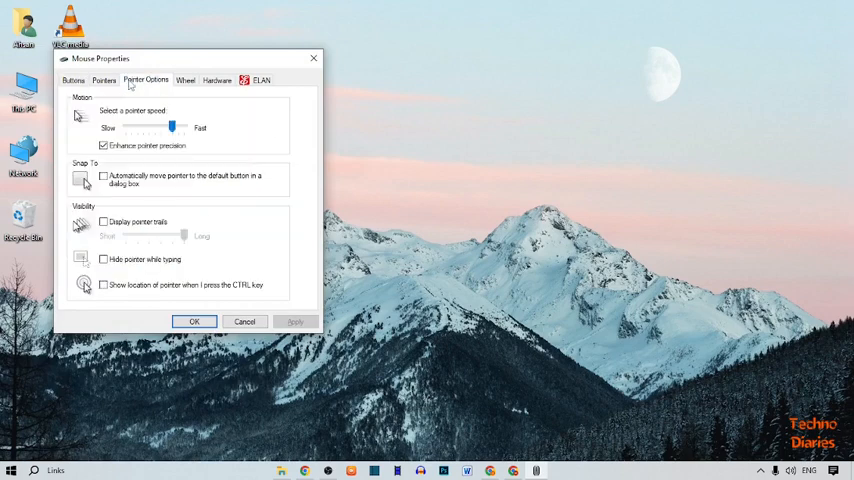
mouse_move(110, 265)
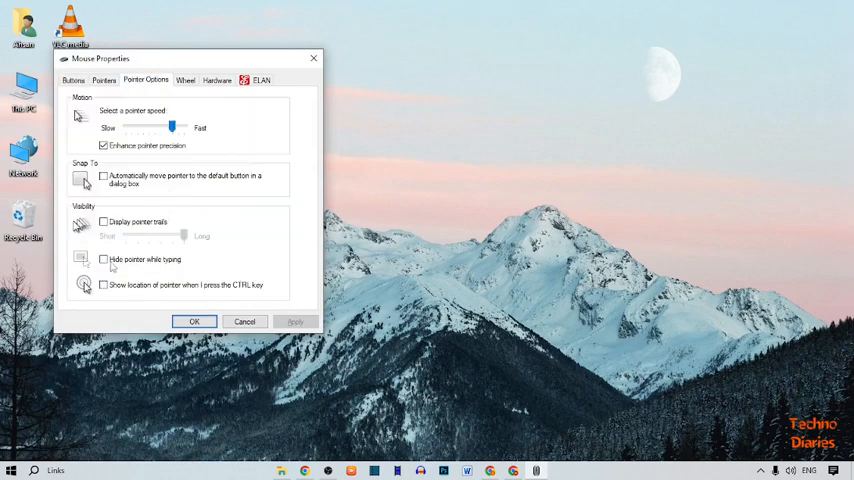
left_click(103, 259)
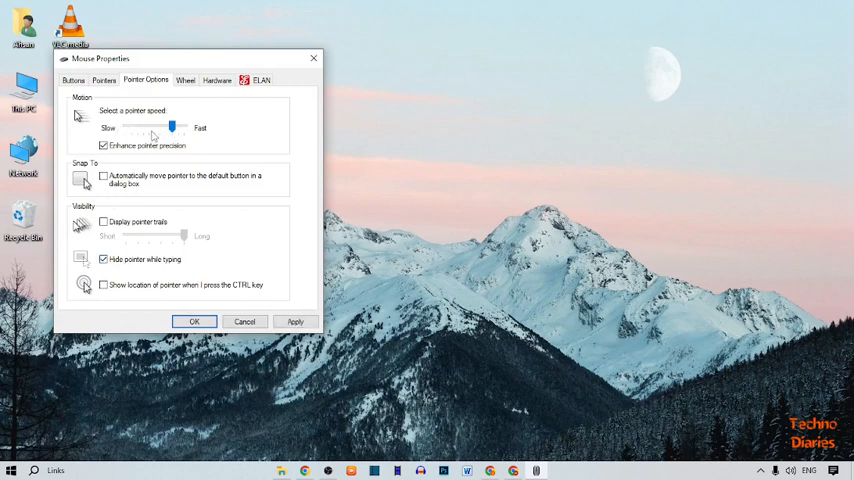
left_click_drag(172, 127, 148, 127)
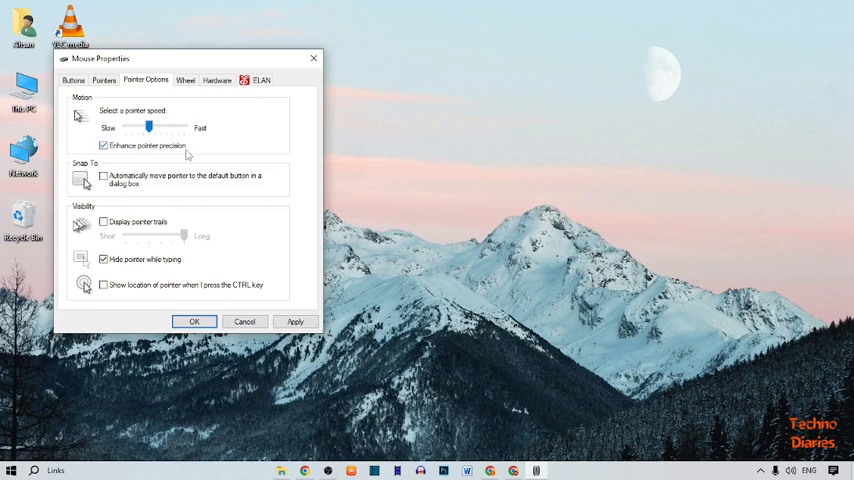
Step: Apply the pointer changes and close Mouse Properties with OK
left_click(294, 321)
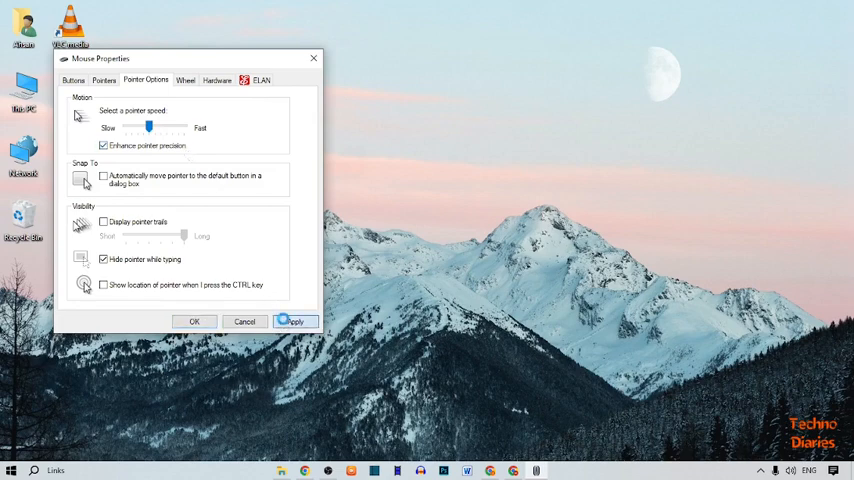
left_click(294, 321)
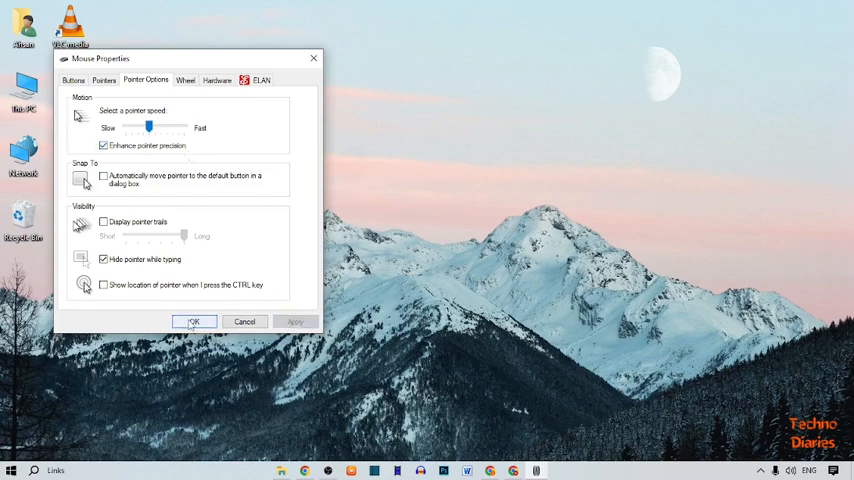
left_click(194, 321)
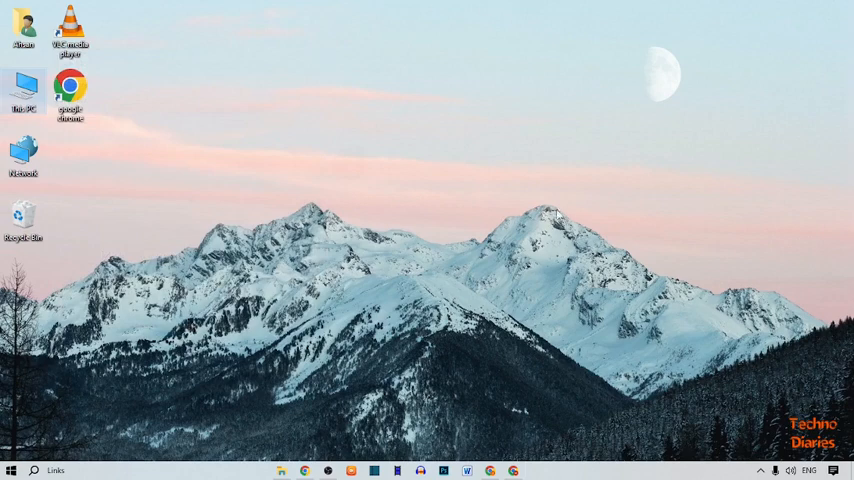
mouse_move(438, 288)
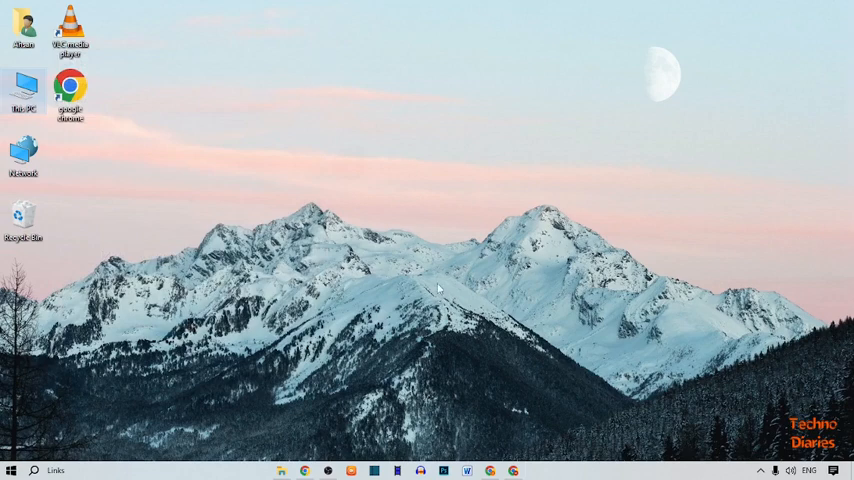
mouse_move(402, 190)
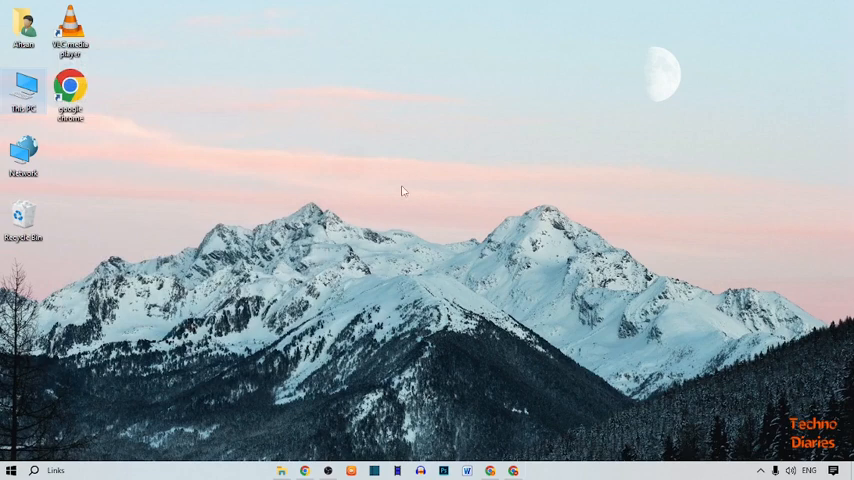
mouse_move(364, 49)
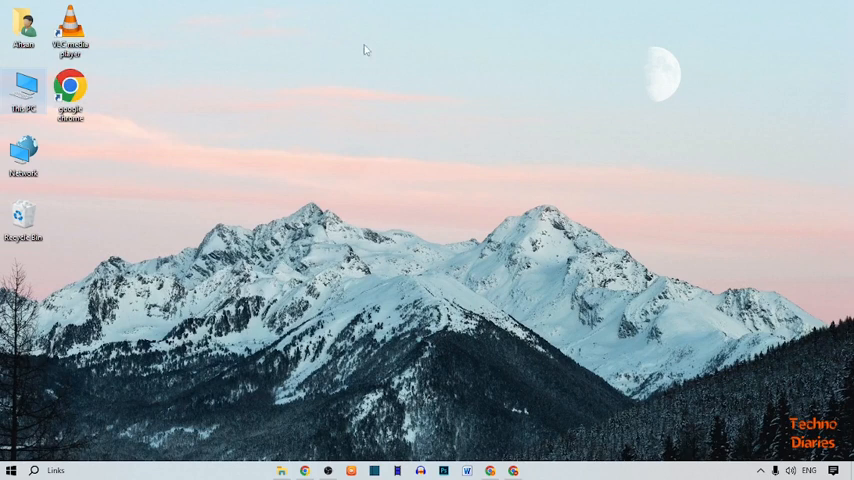